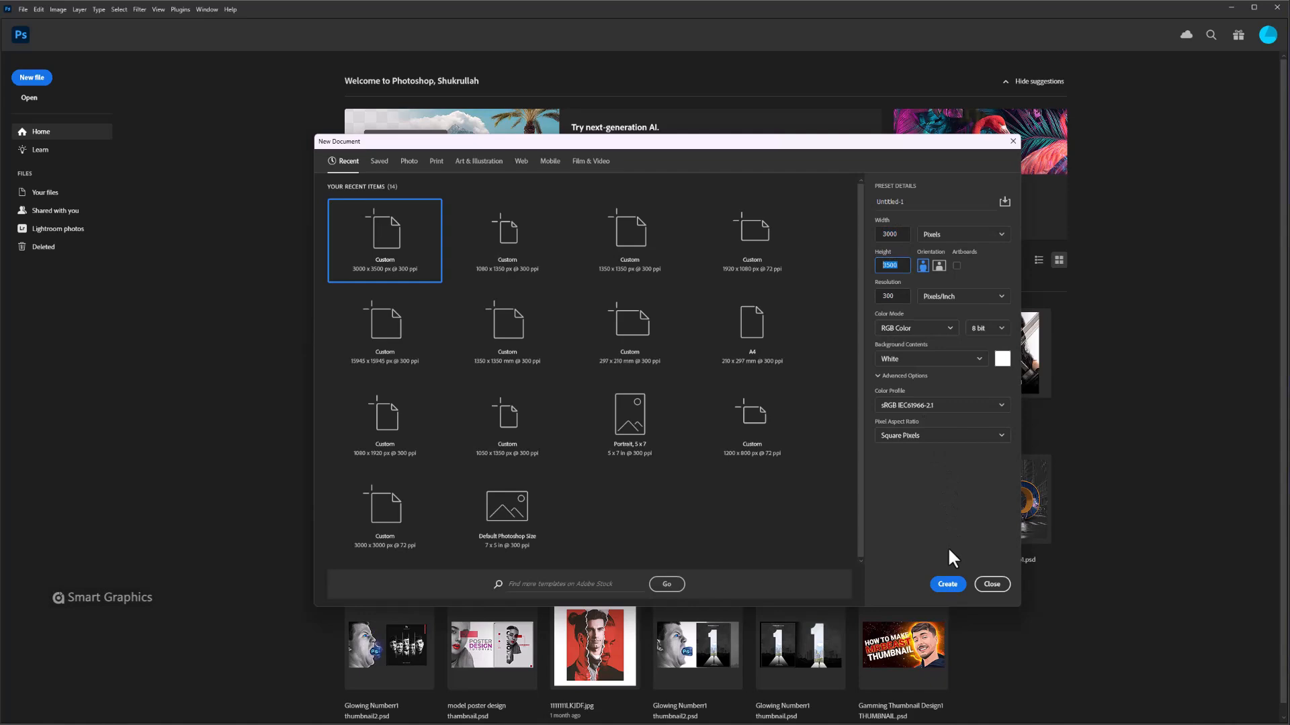
Create the new blank portrait document from the New Document dialog.
left_click(946, 584)
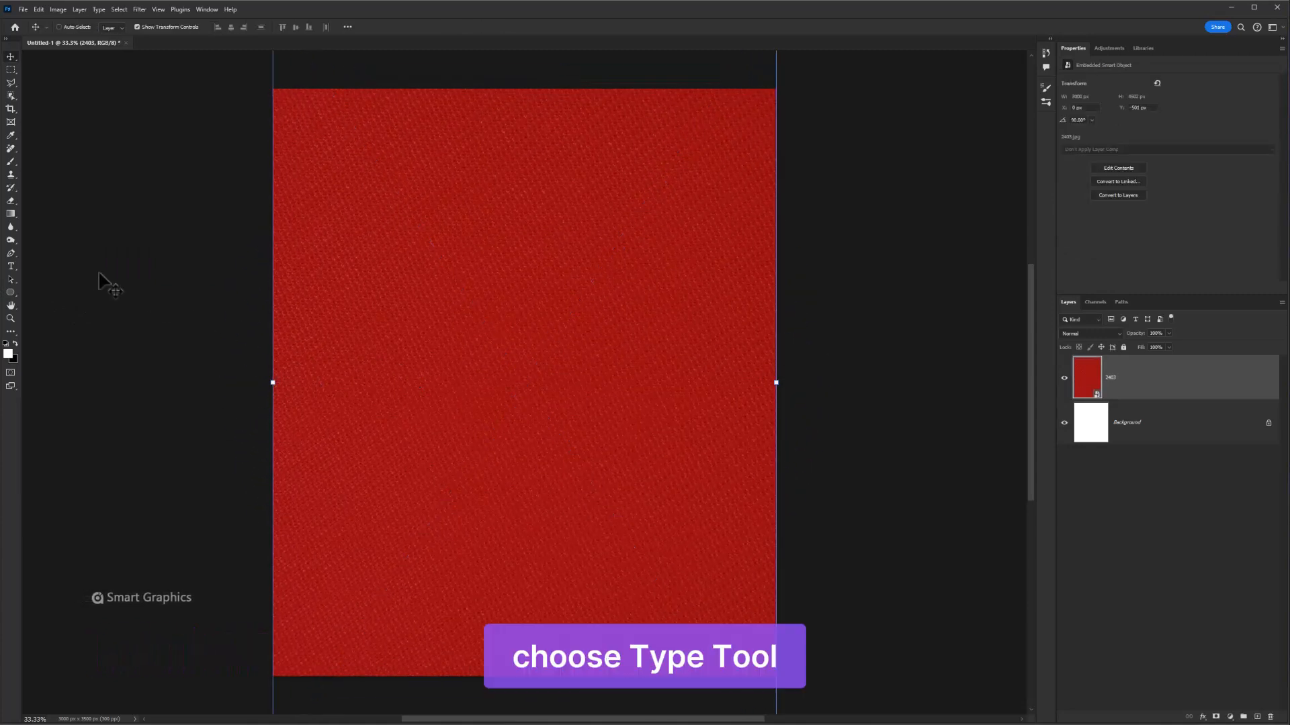
Add a white letter A, enlarge it to fill the page, and load its shape as a selection.
left_click(13, 266)
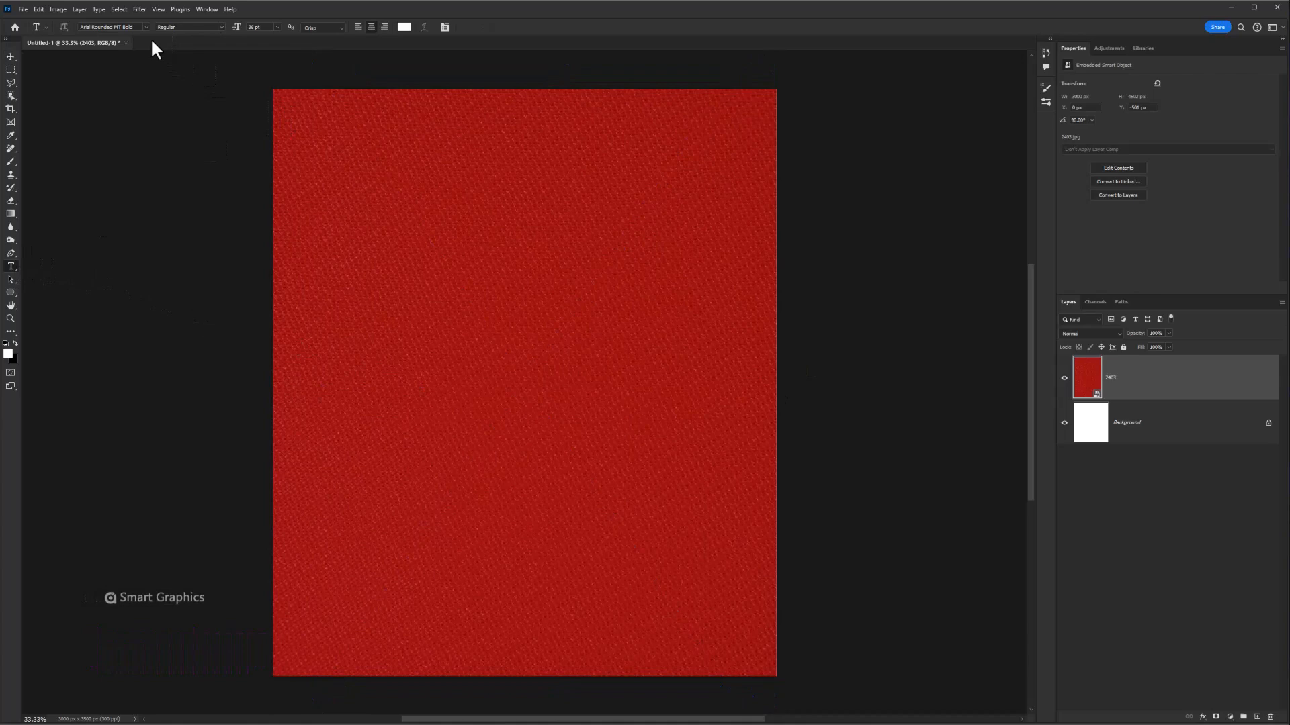
left_click(145, 26)
type("A")
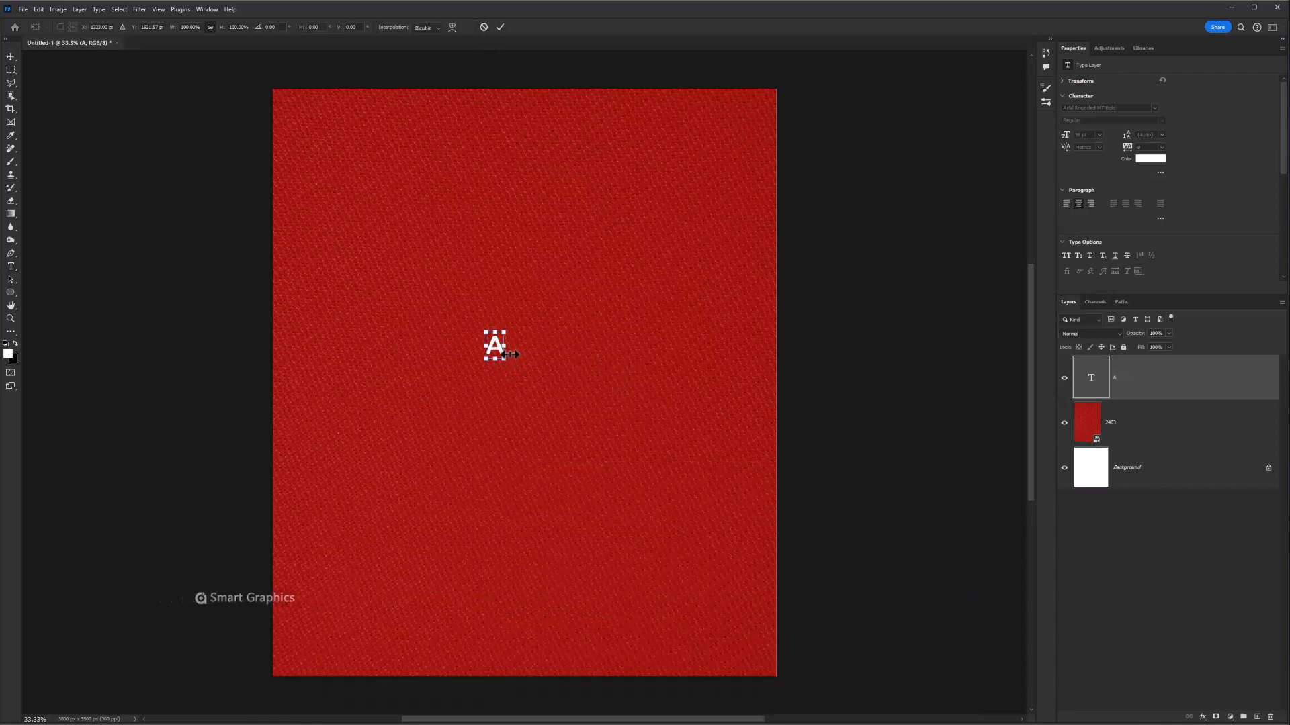
left_click_drag(504, 355, 783, 570)
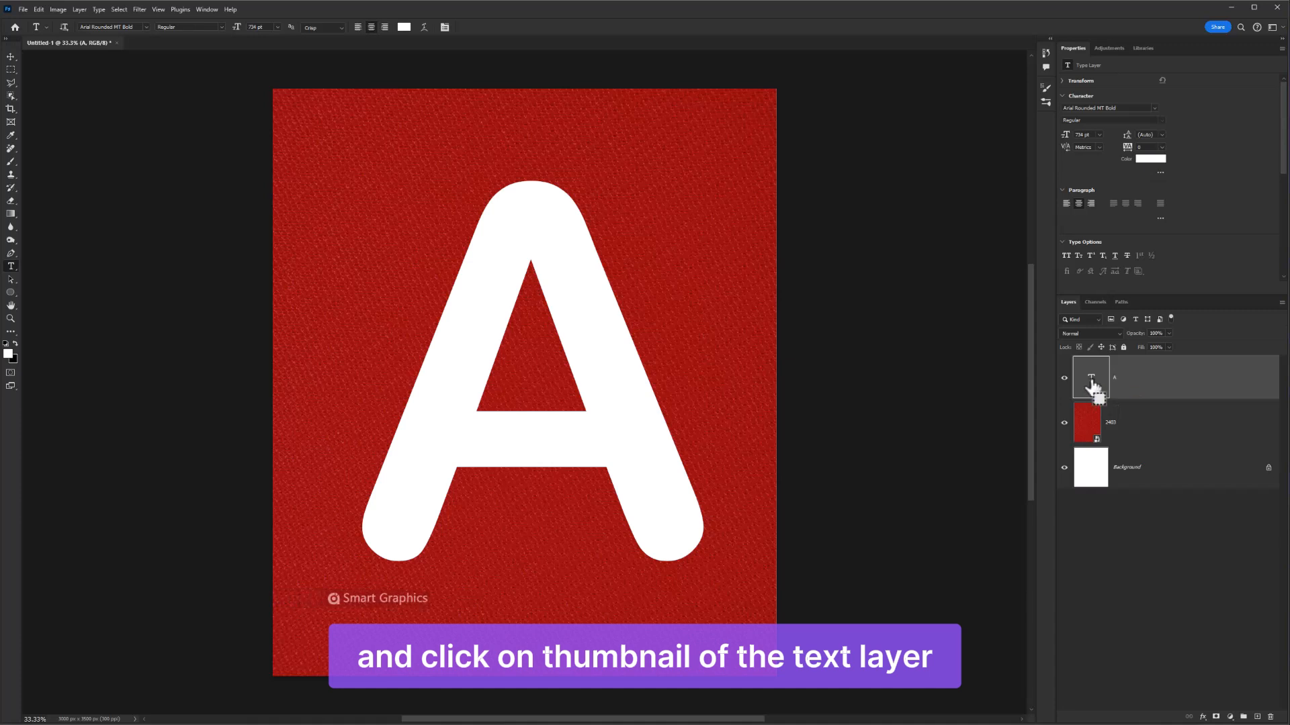
left_click(1089, 378)
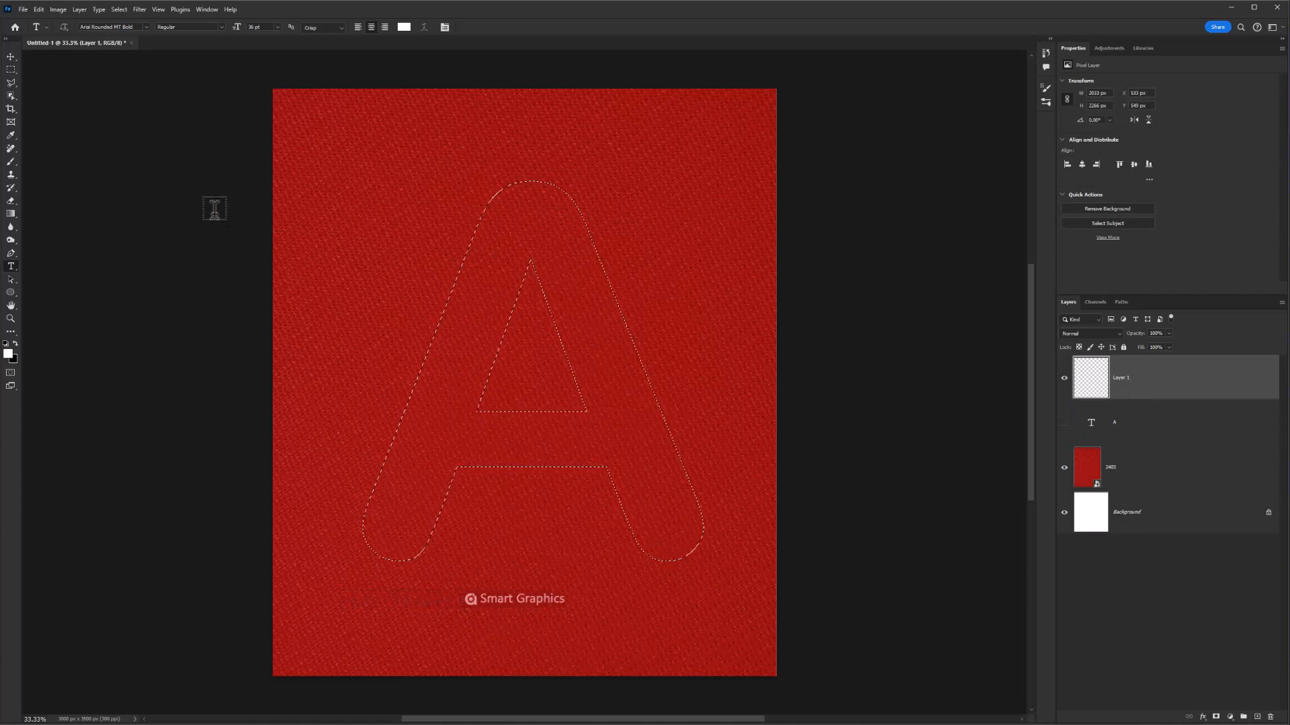
Convert the A-shaped selection into a work path and pick the Brush for a fluffy outline.
left_click(12, 68)
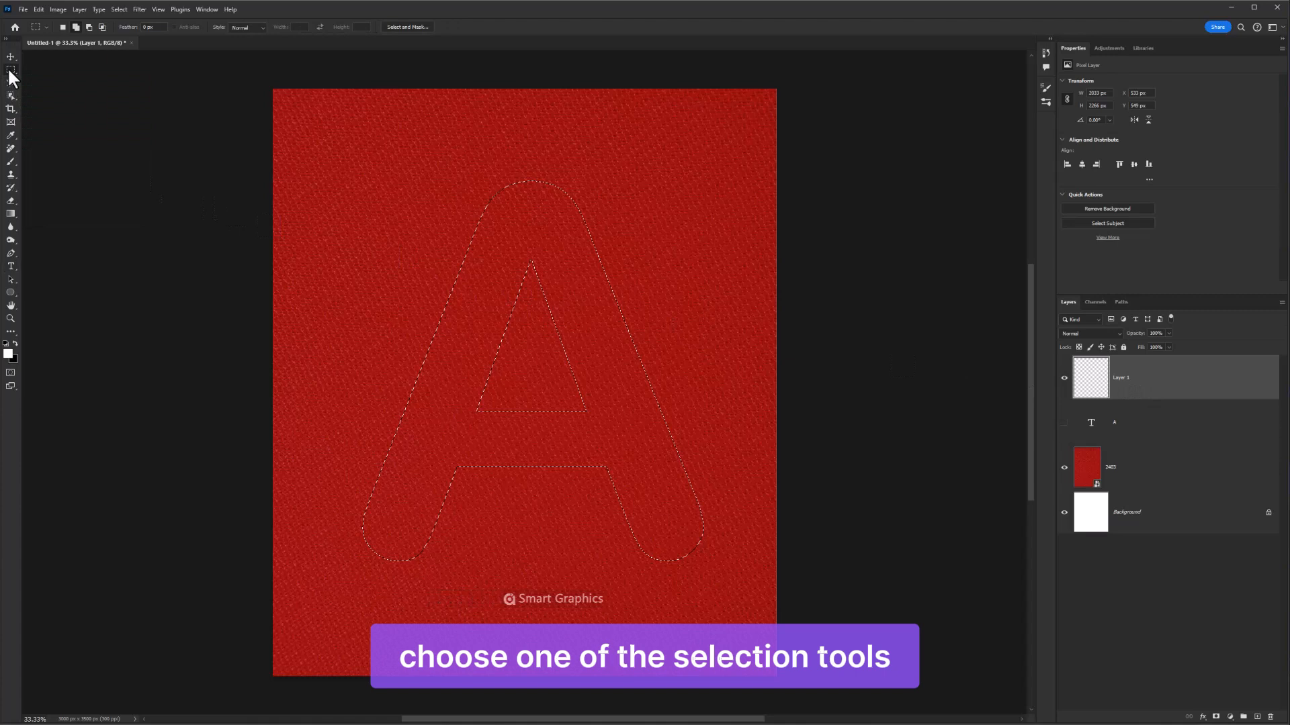
right_click(492, 295)
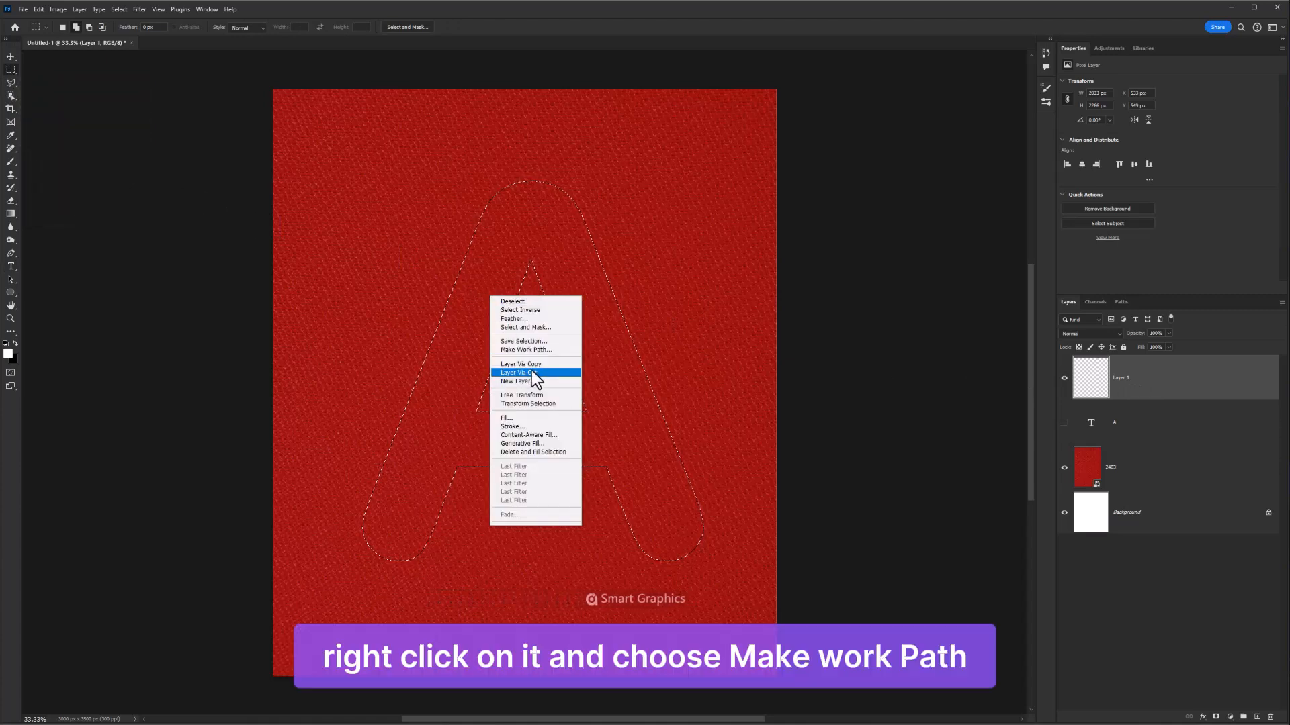
mouse_move(530, 349)
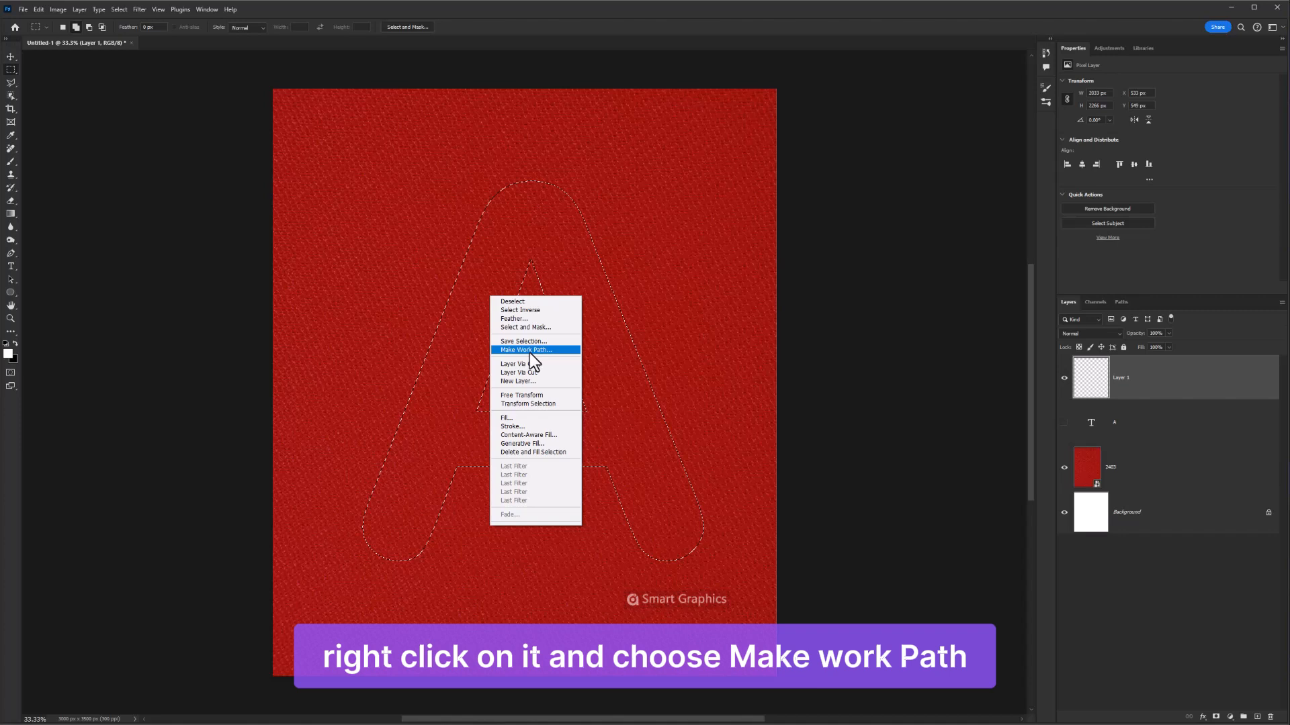
left_click(525, 349)
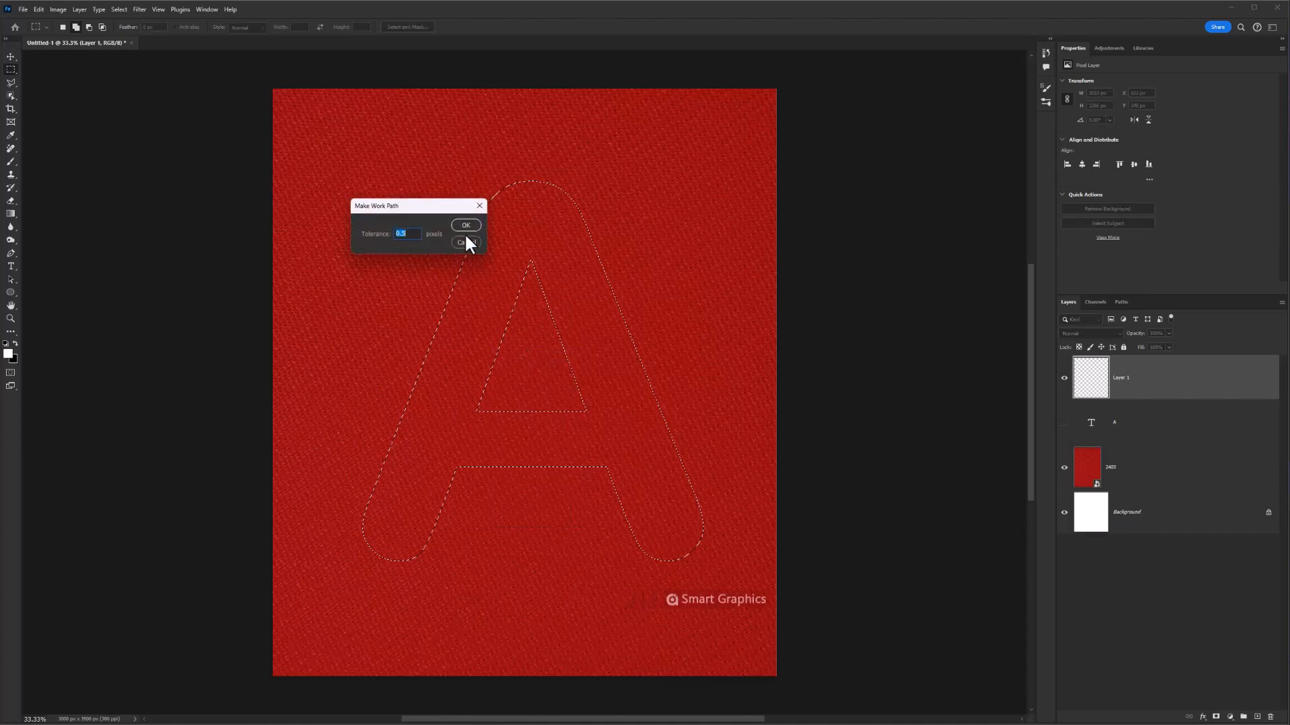
left_click(466, 225)
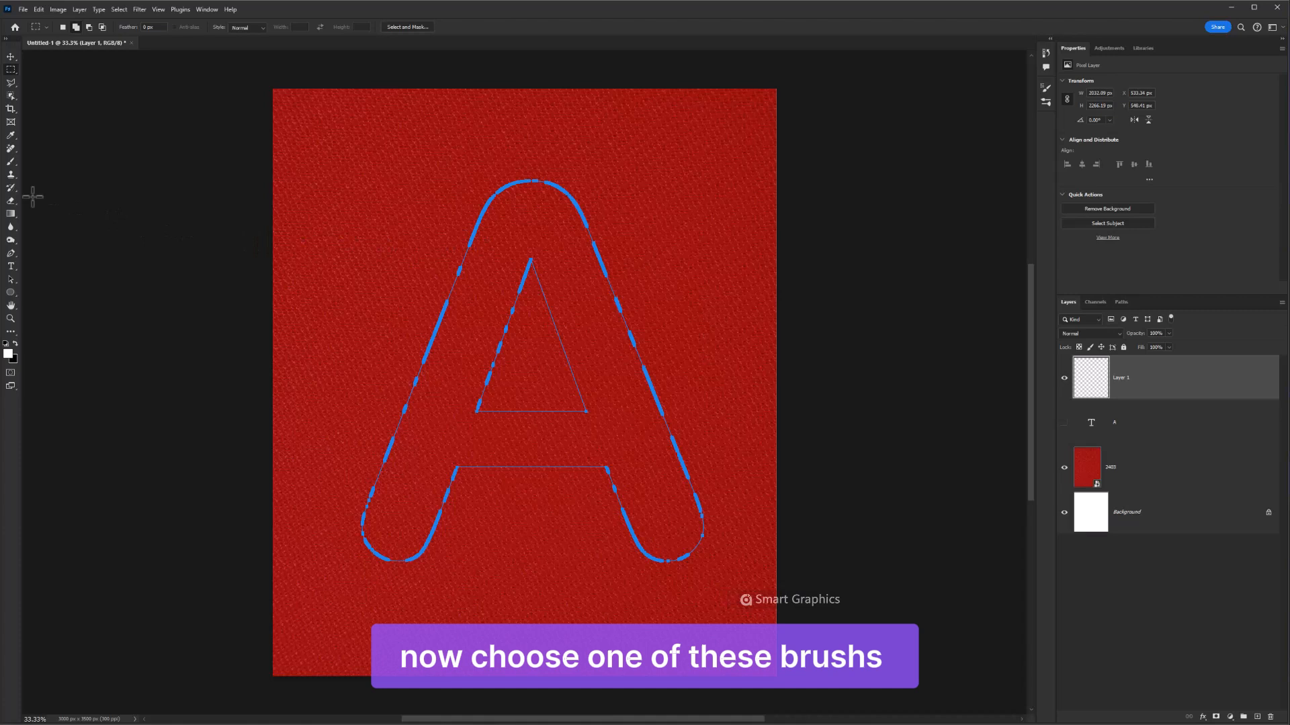
left_click(12, 161)
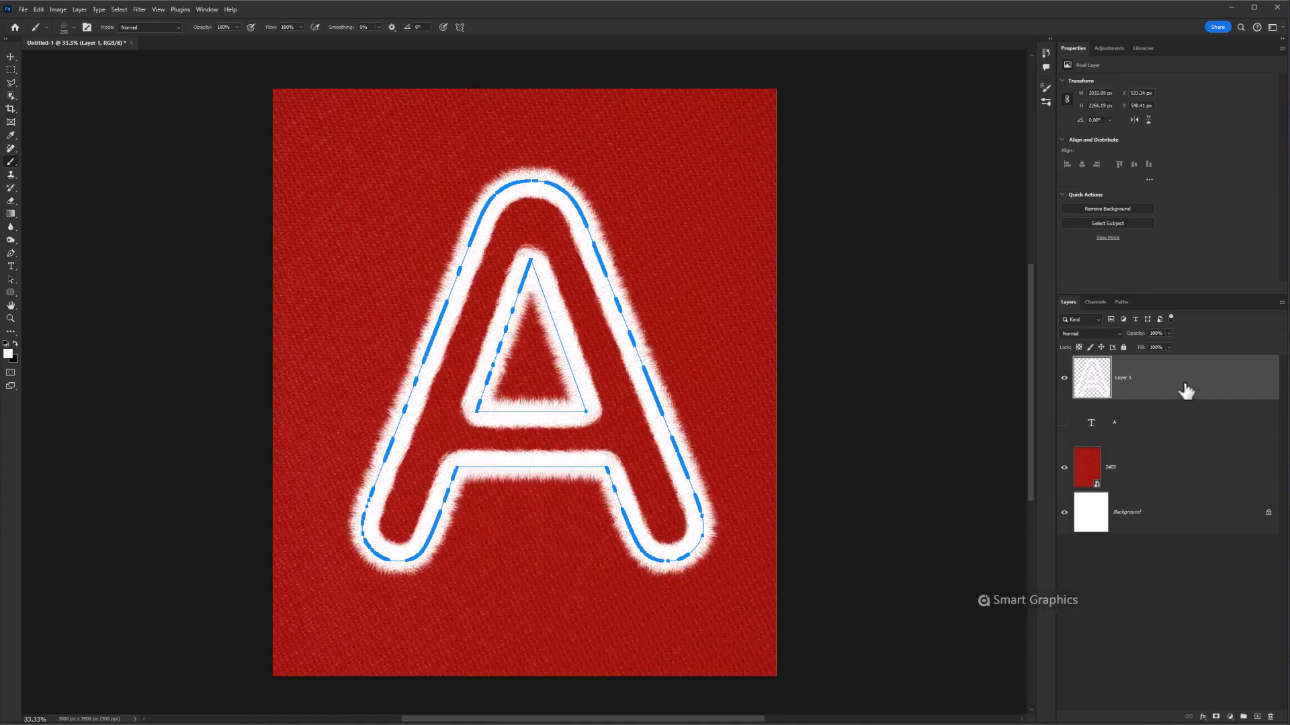
Delete the work path, leaving only the fuzzy white stroked A on the fabric.
key("Delete")
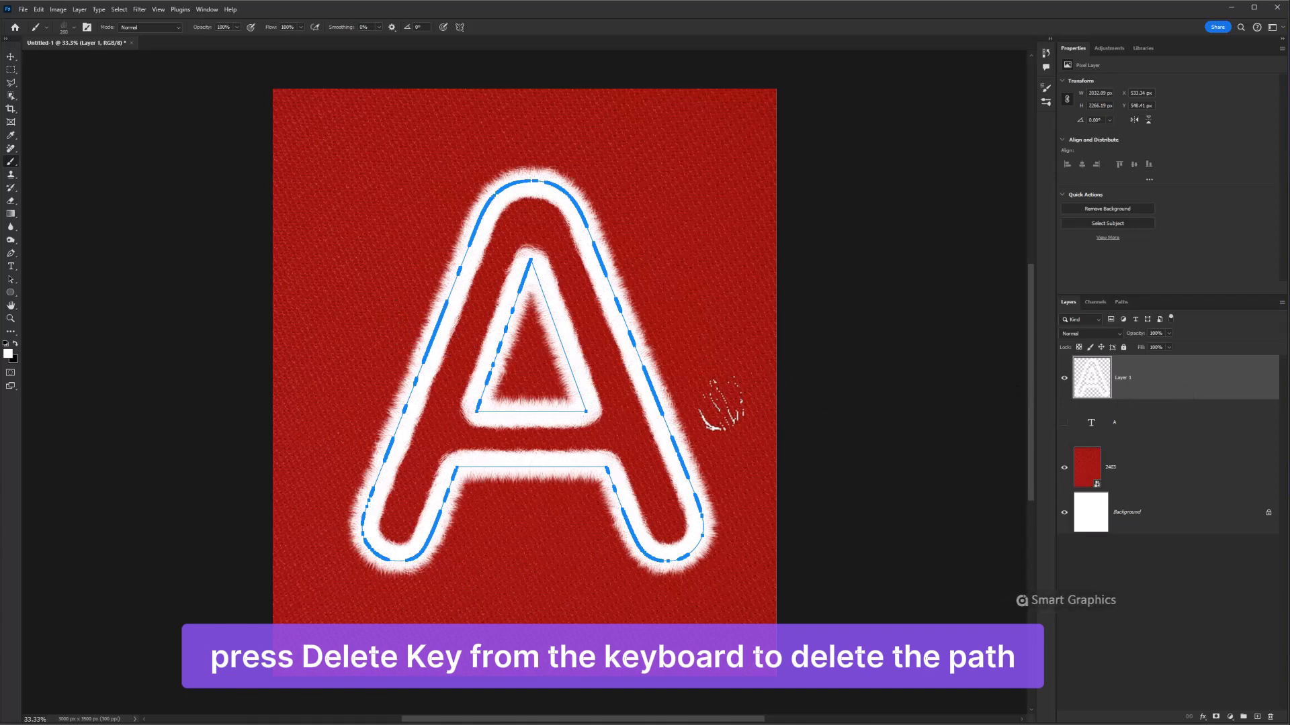
key("Delete")
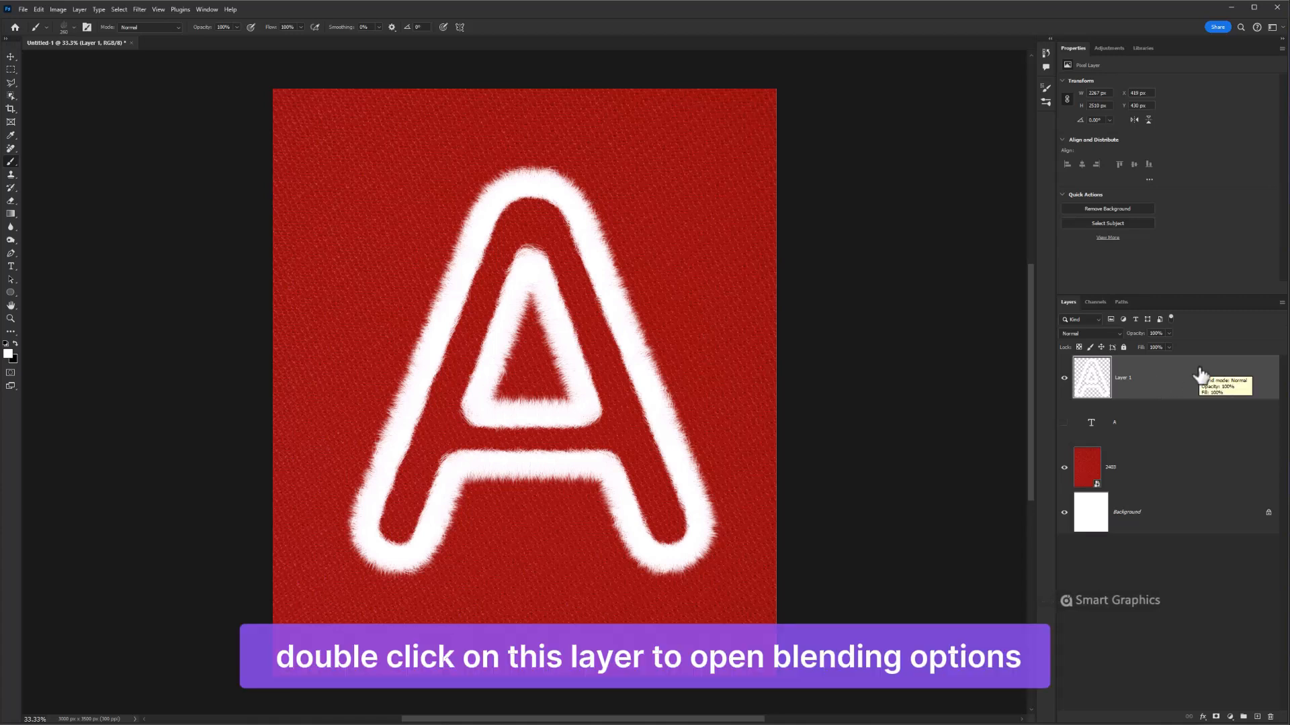
Give Layer 1 a Drop Shadow and an Inner Shadow in Layer Style.
double_click(1124, 377)
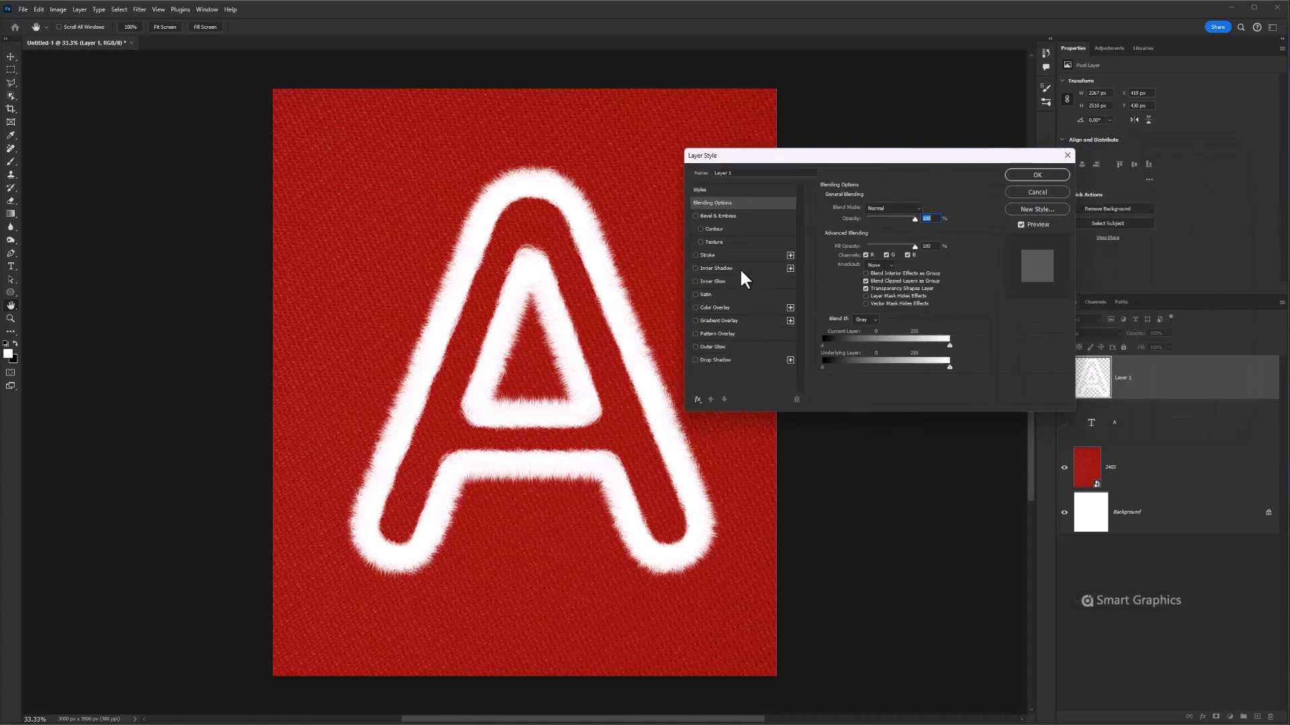
left_click(697, 360)
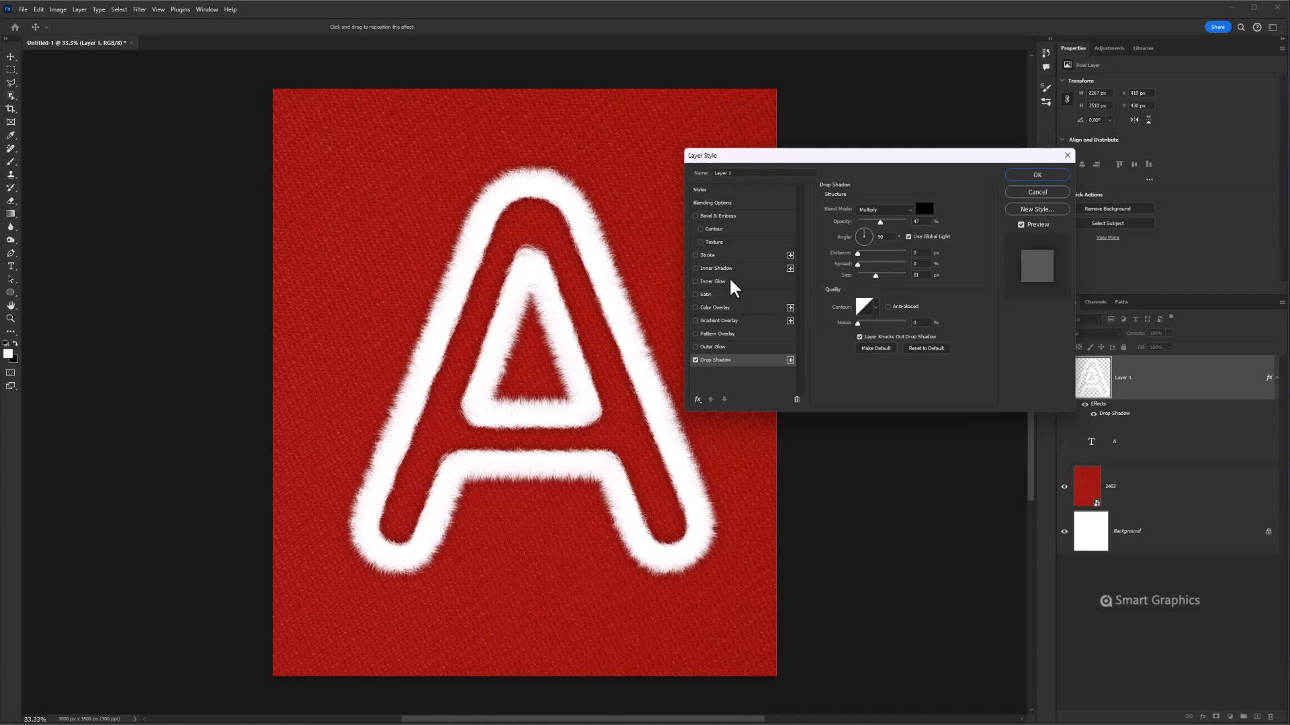
left_click(696, 269)
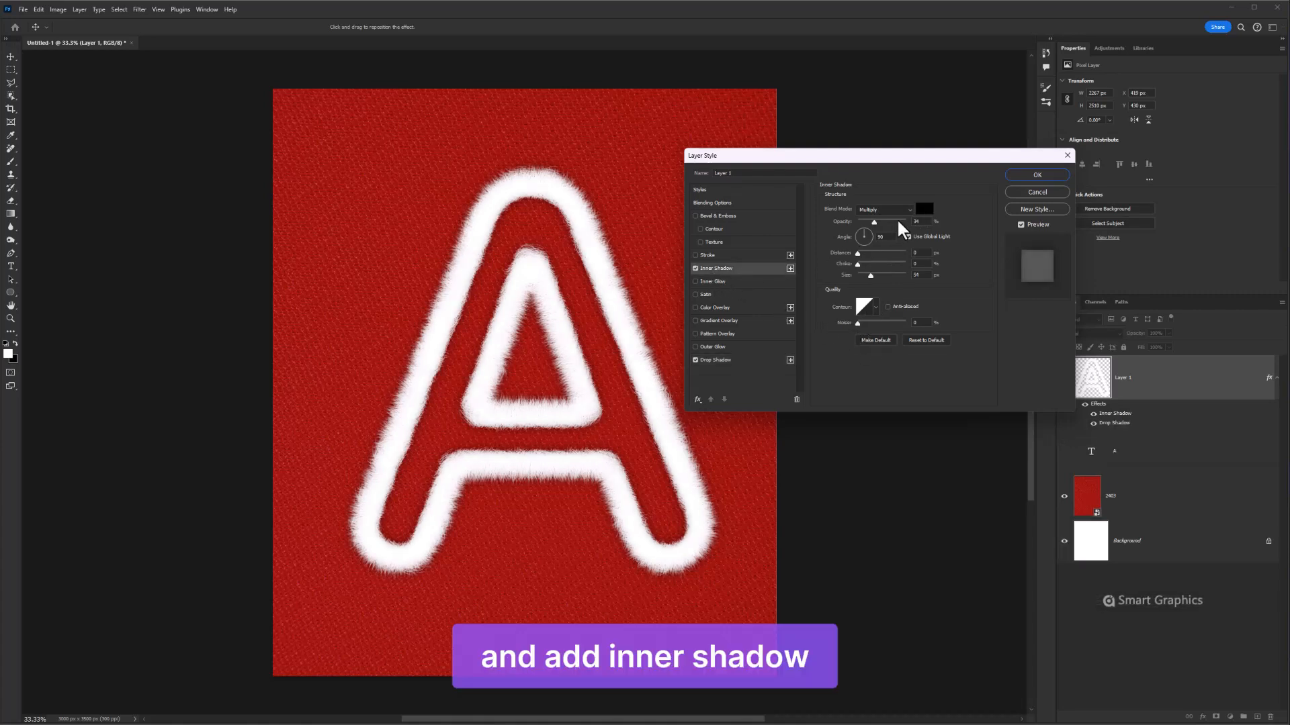